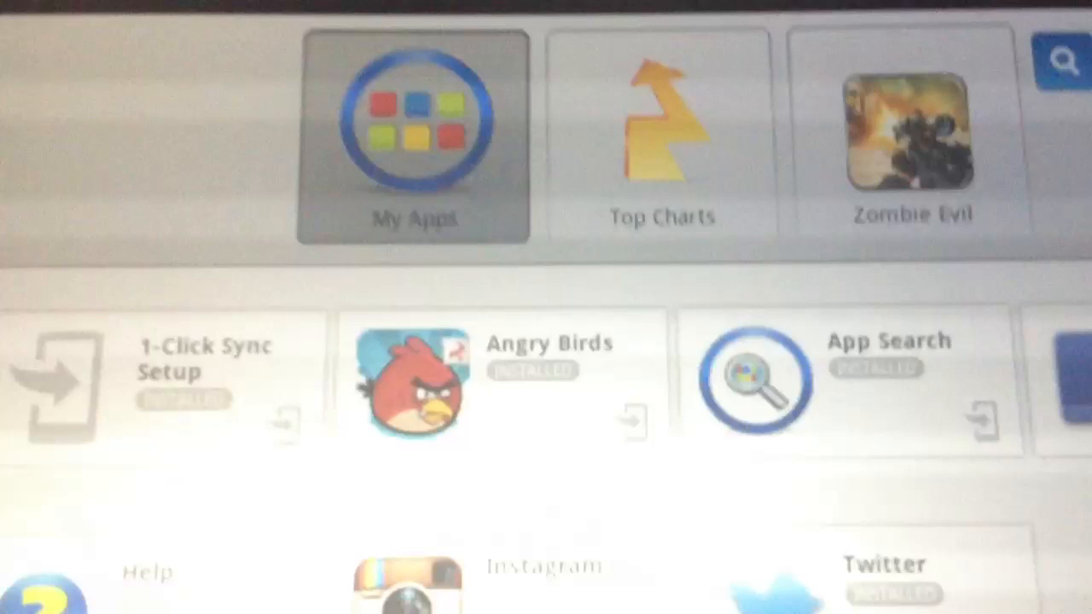
scroll("down", 3)
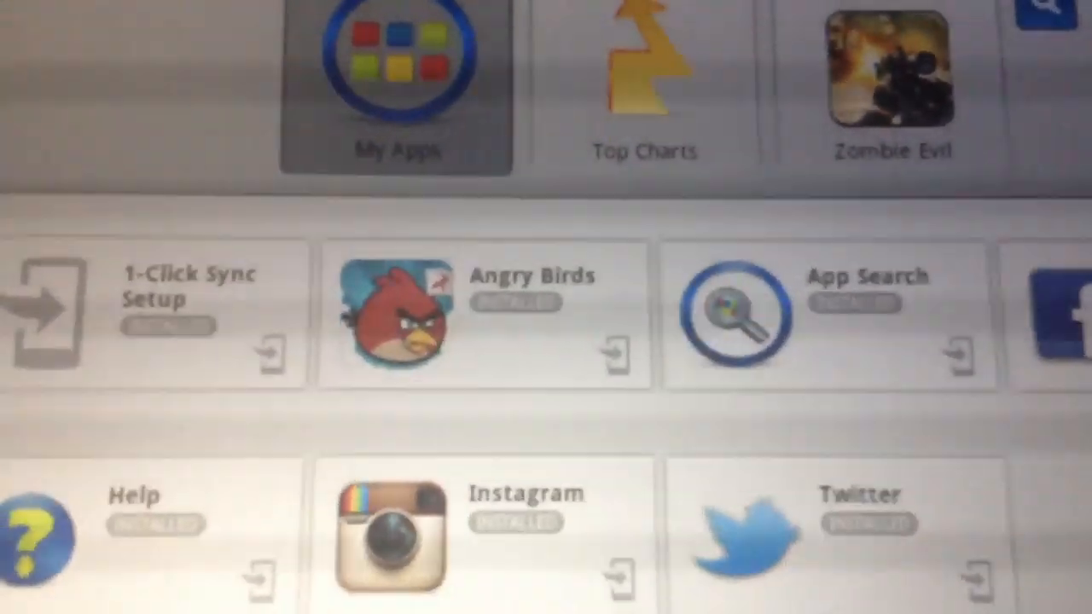